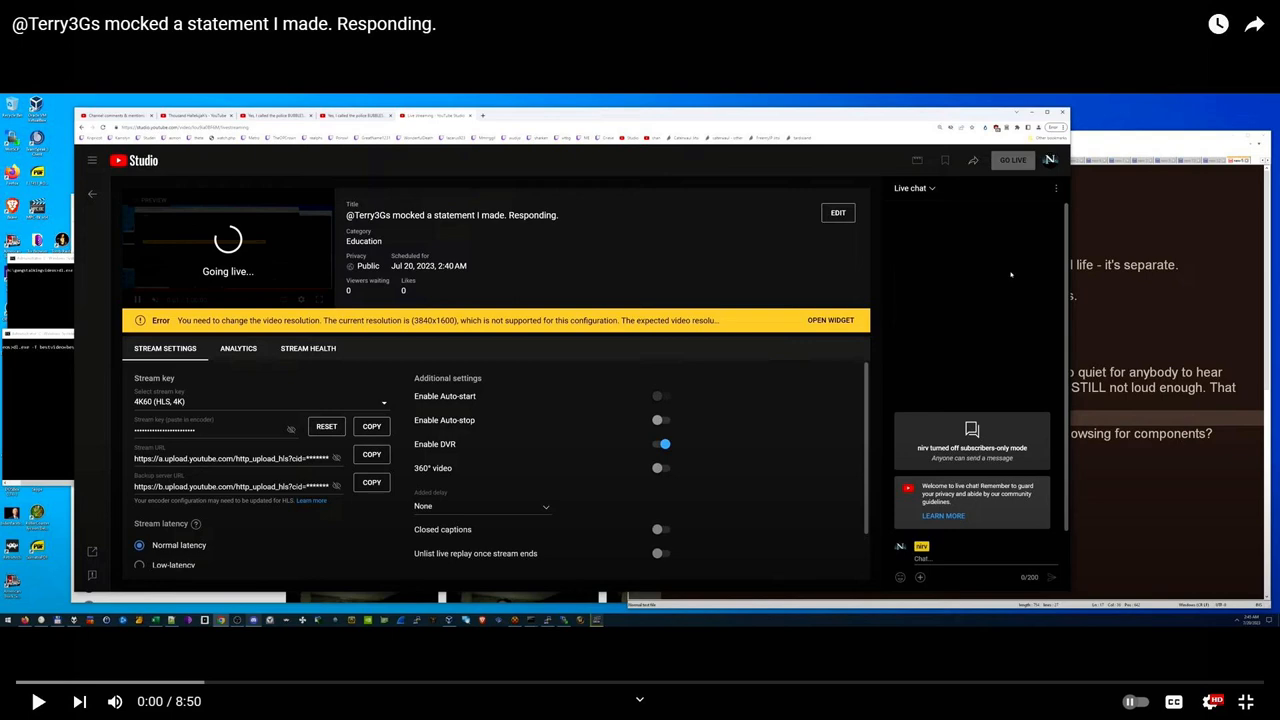
left_click(40, 700)
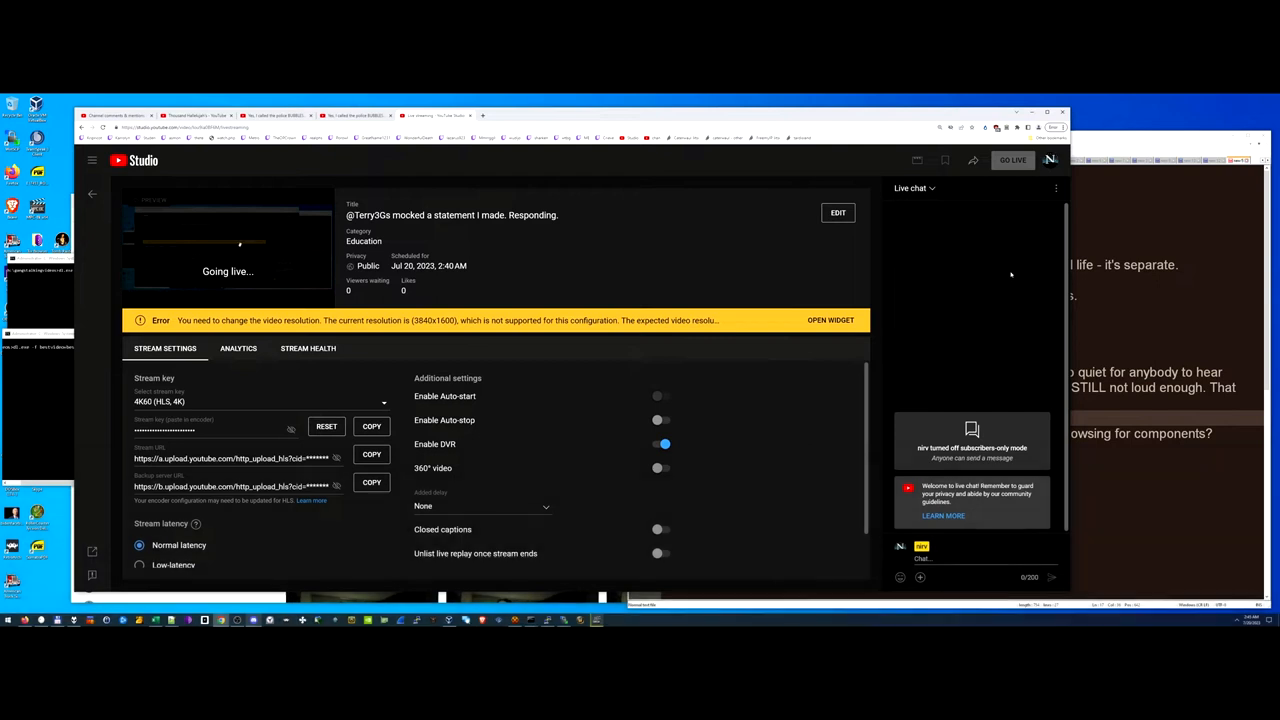
left_click(1012, 160)
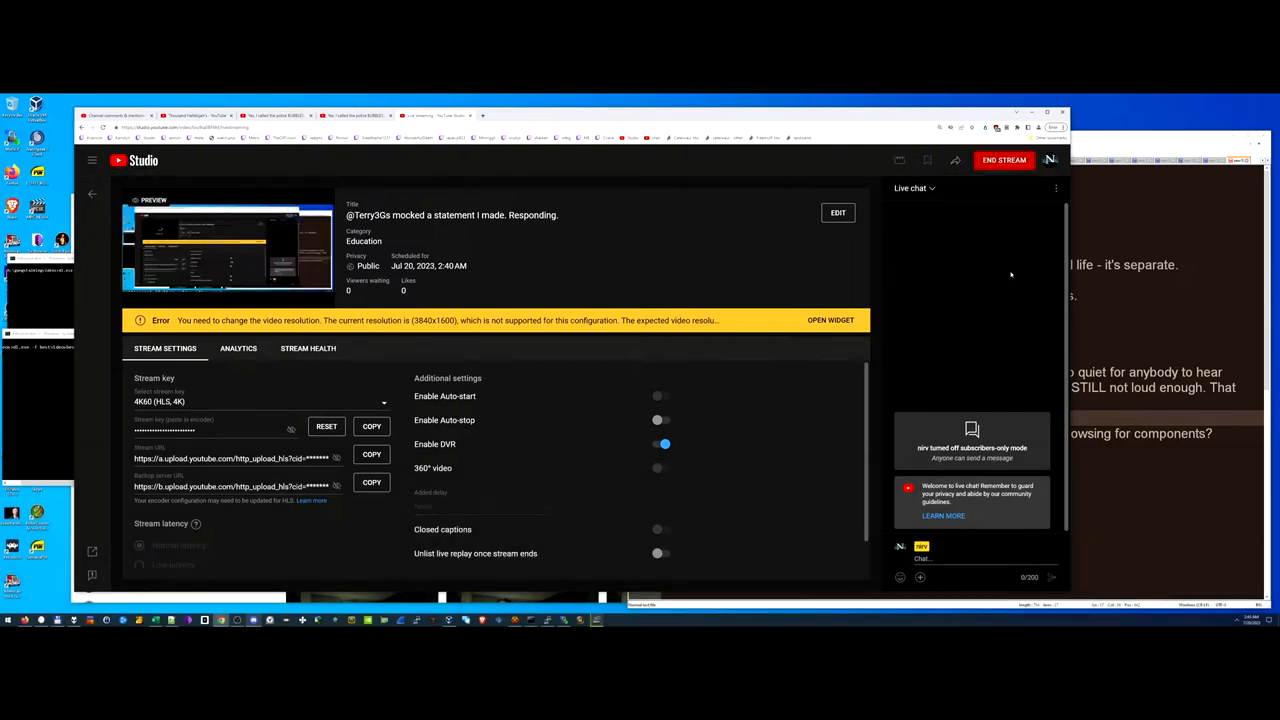
left_click(238, 348)
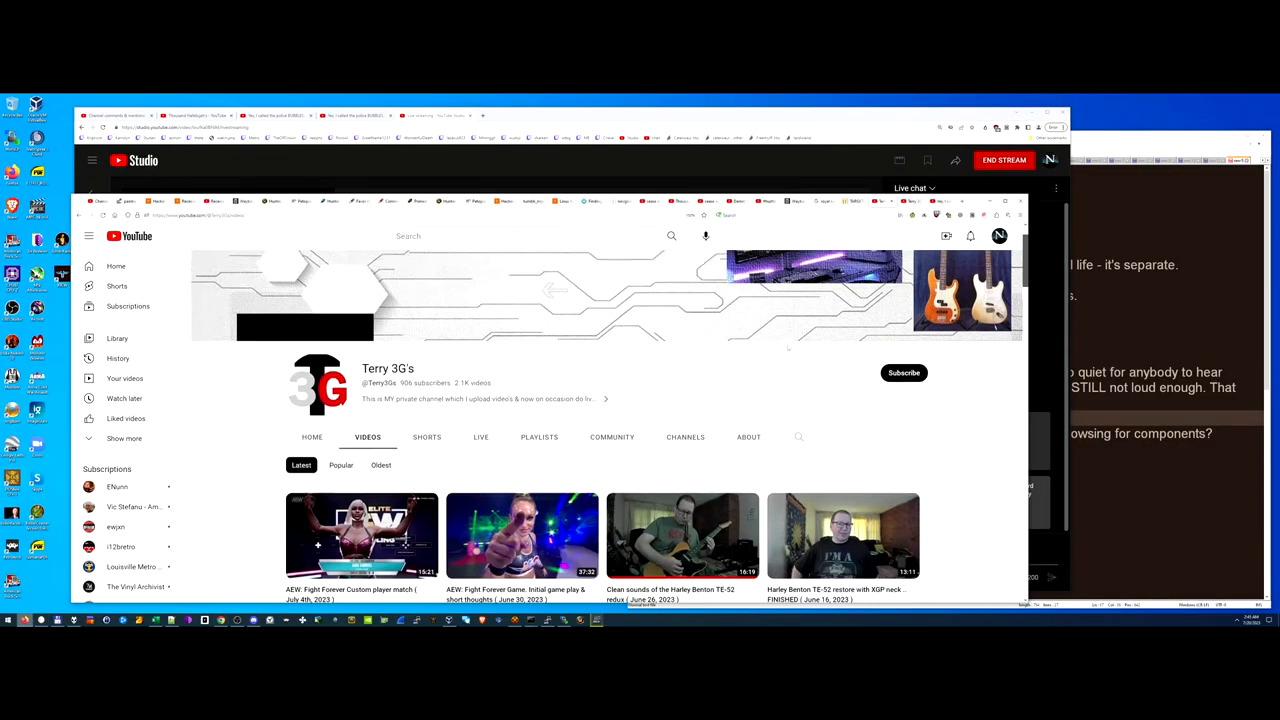
Open Terry 3G's July 2021 live stream video about configuring PCs from the channel page
scroll("down", 3)
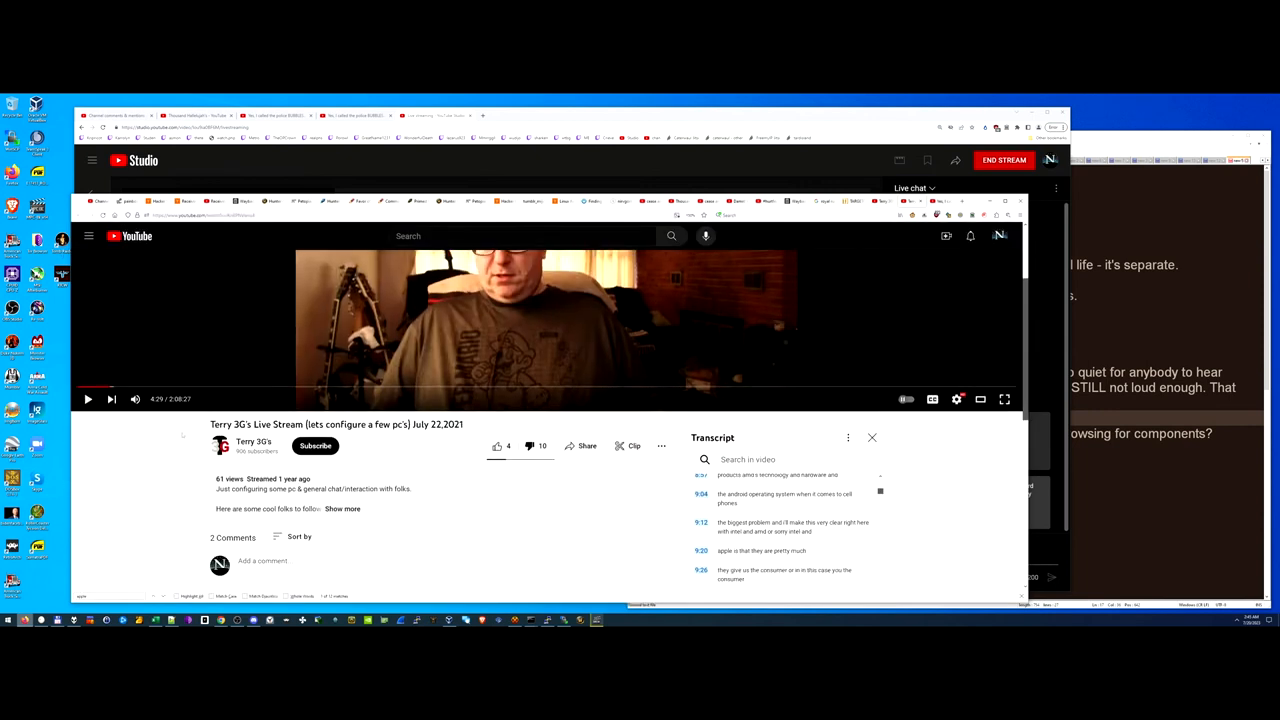
double_click(276, 424)
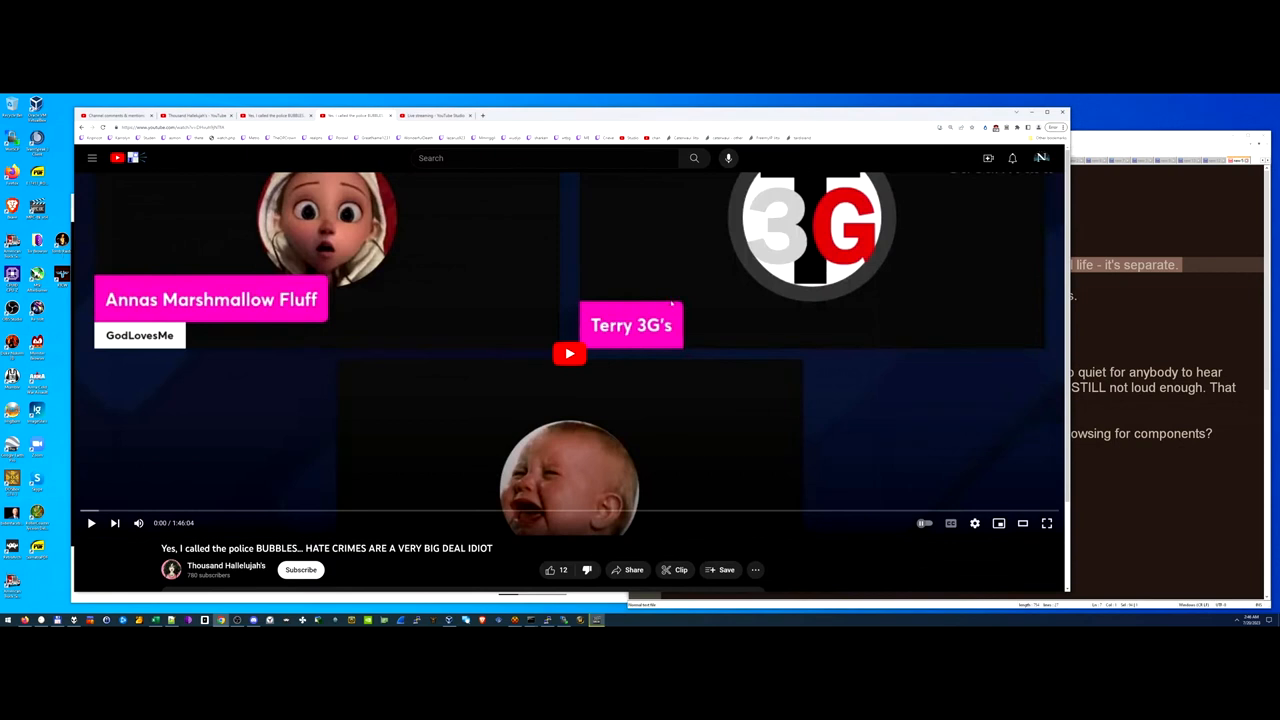
mouse_move(688, 304)
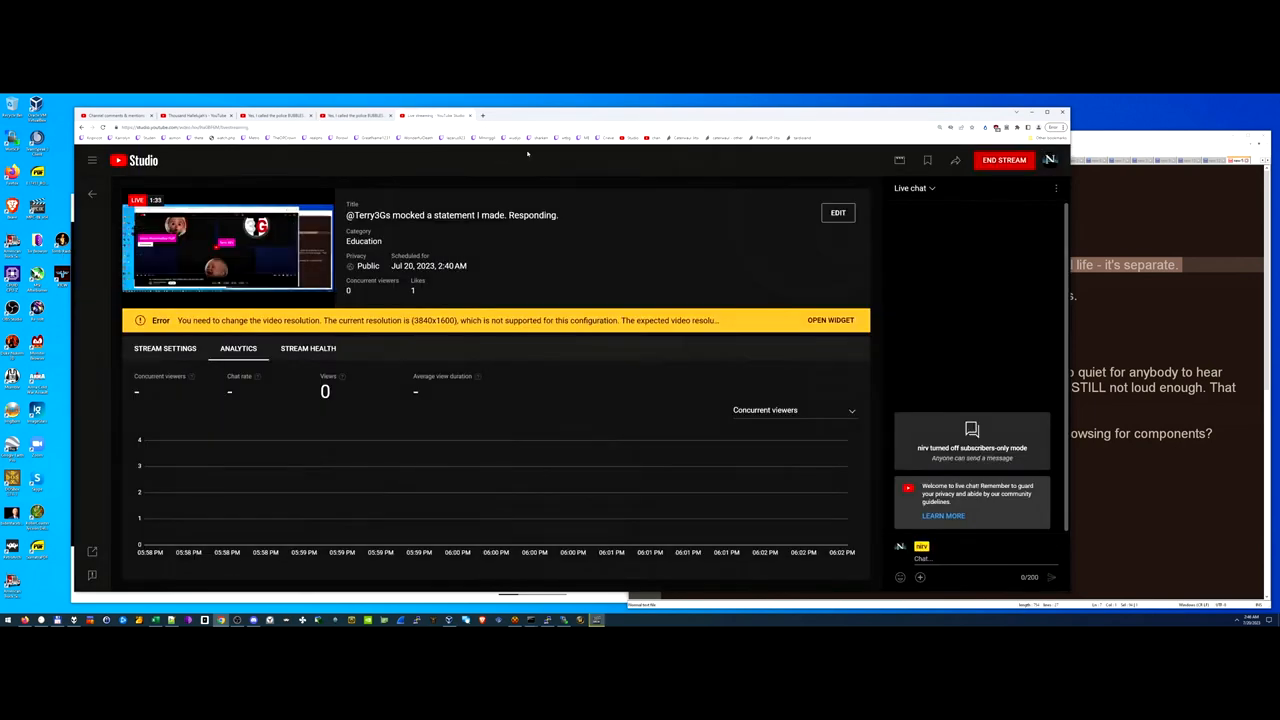
mouse_move(608, 260)
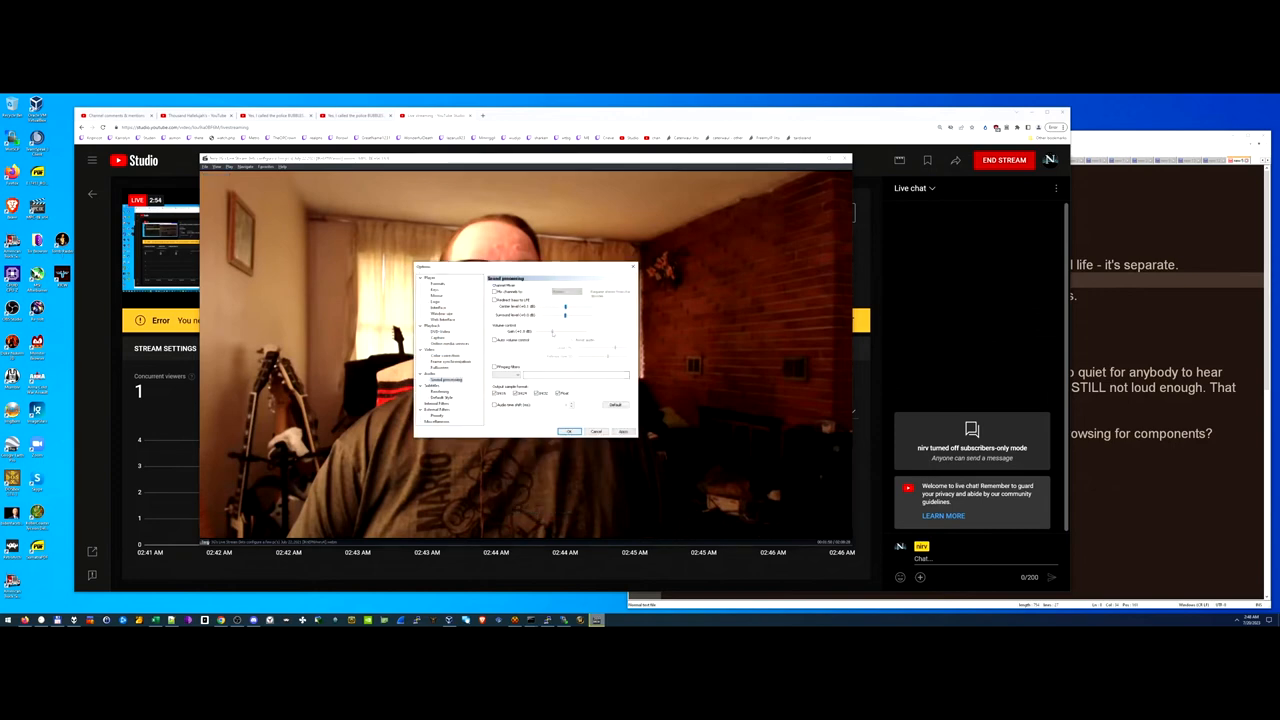
Change a setting in Media Player Classic's Options window for the webcam video
left_click(568, 432)
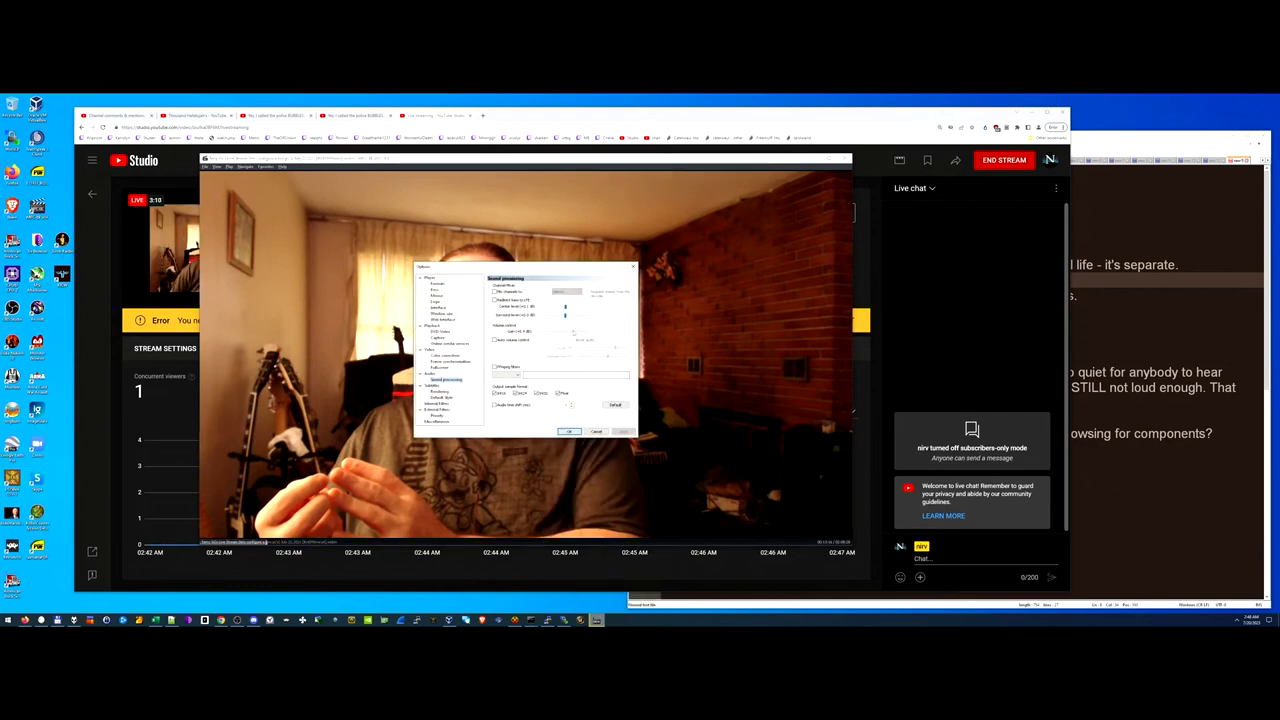
left_click(568, 432)
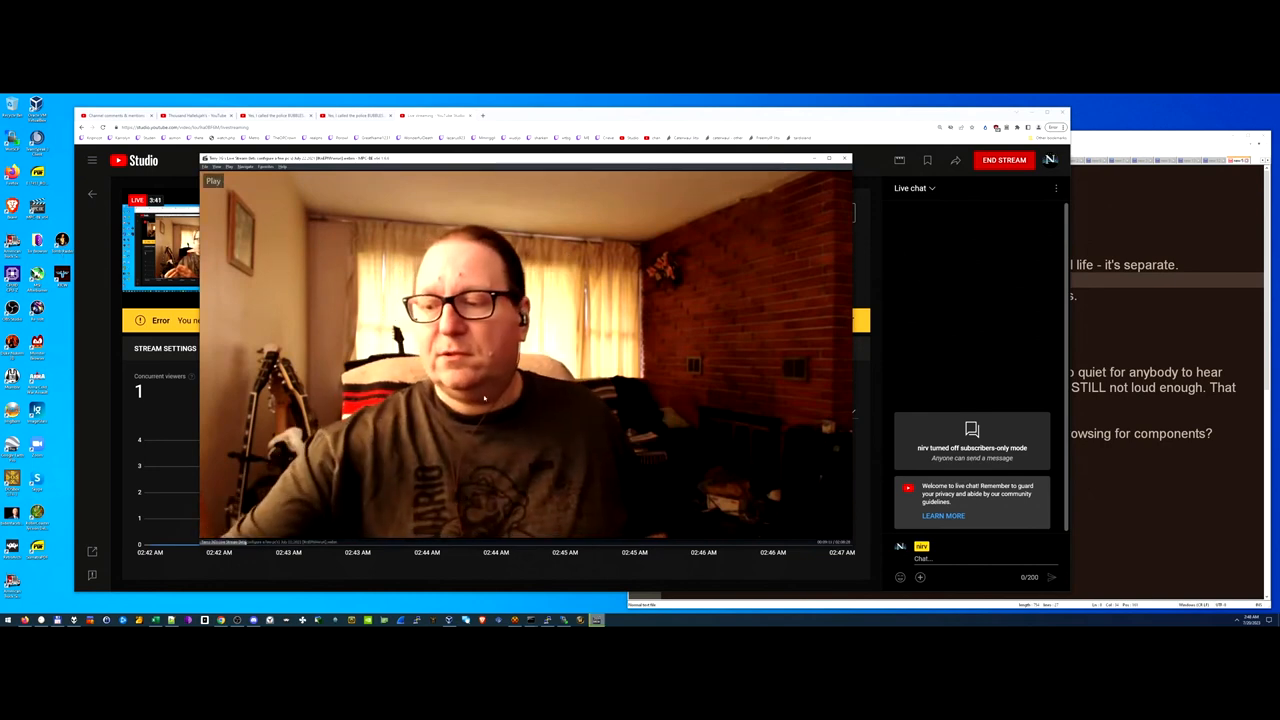
Start playback of the webcam video in Media Player Classic
left_click(212, 180)
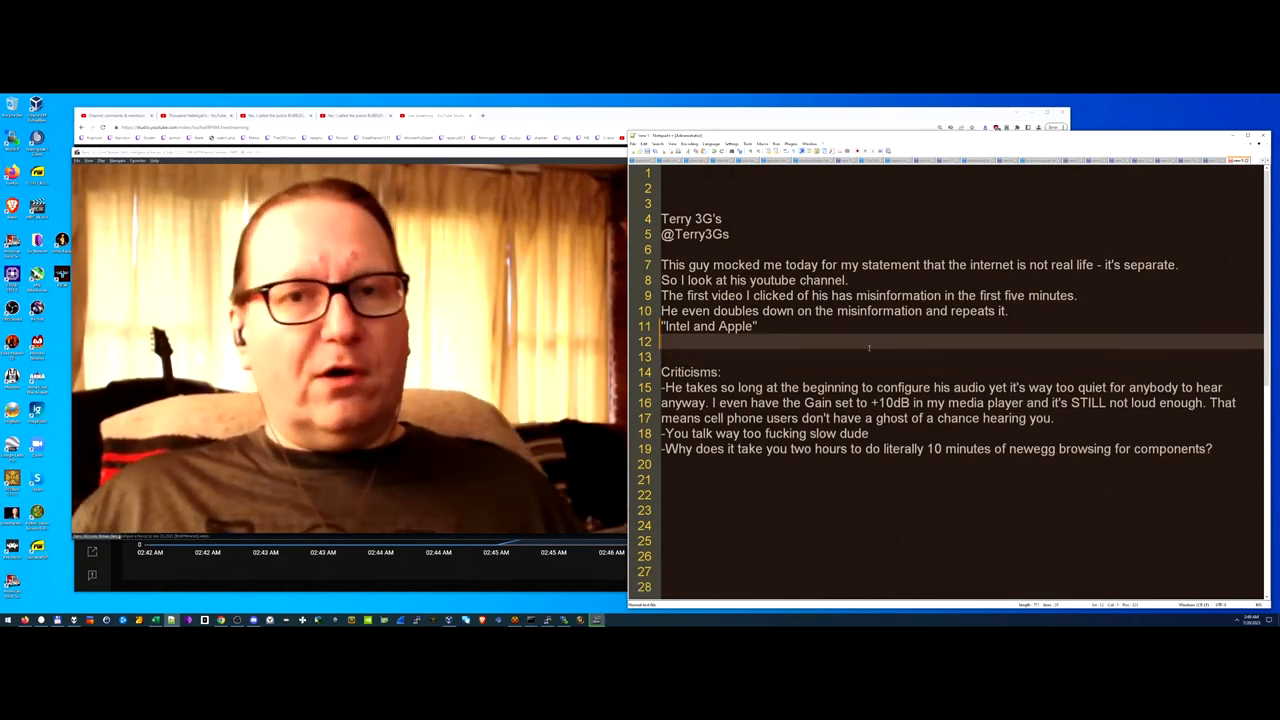
Add 'Did you mean MICROSOFT AND APPLE?' beneath the "Intel and Apple" quote in the notes
type("Did you mean MICROSOFT AND APPLE?")
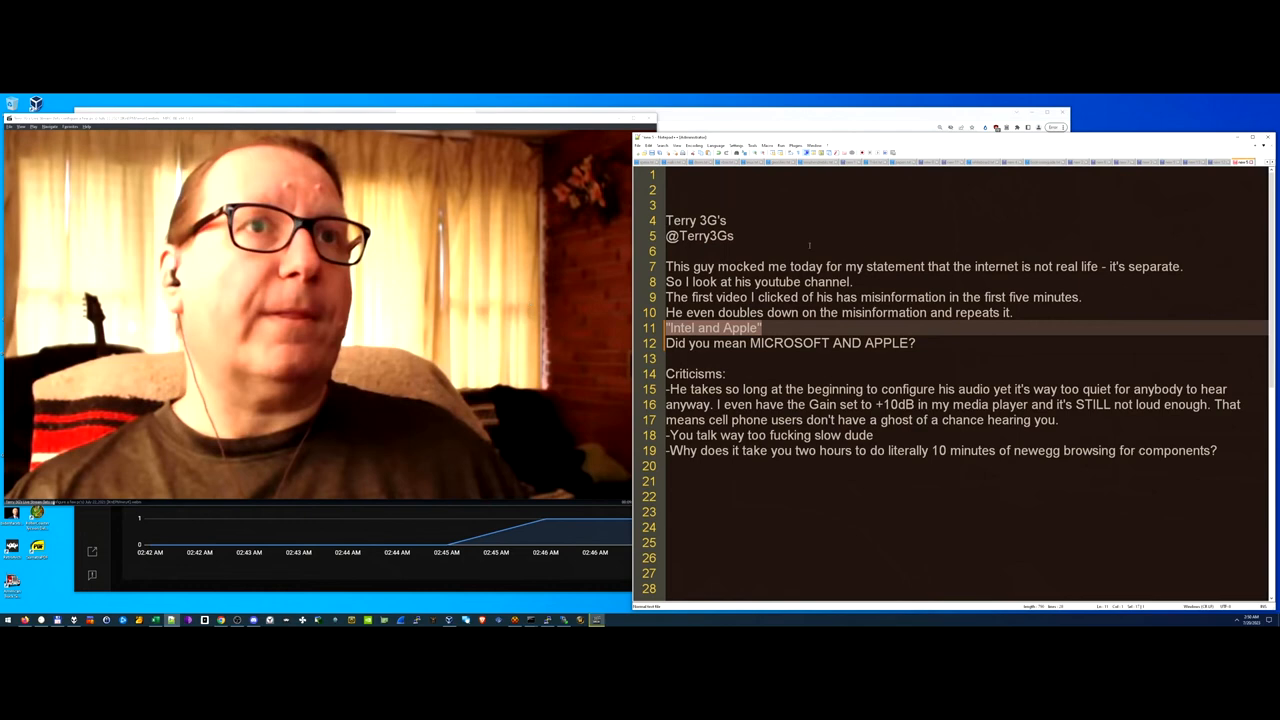
left_click(760, 280)
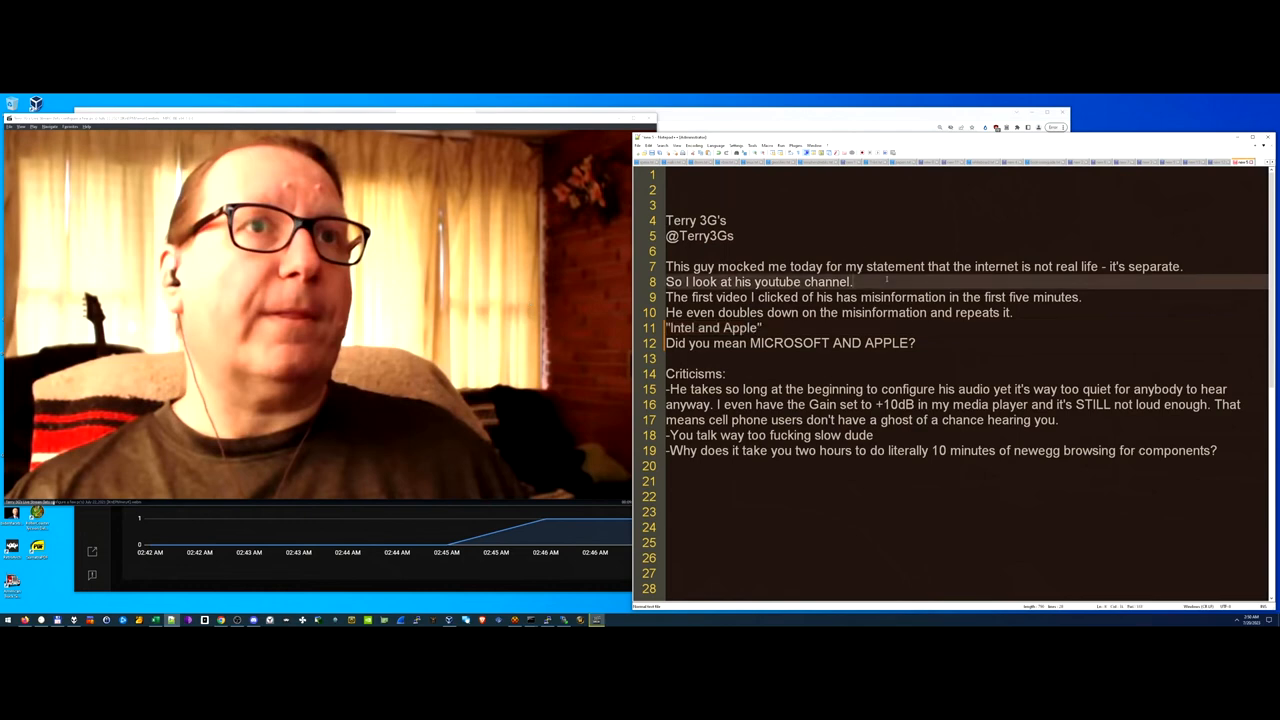